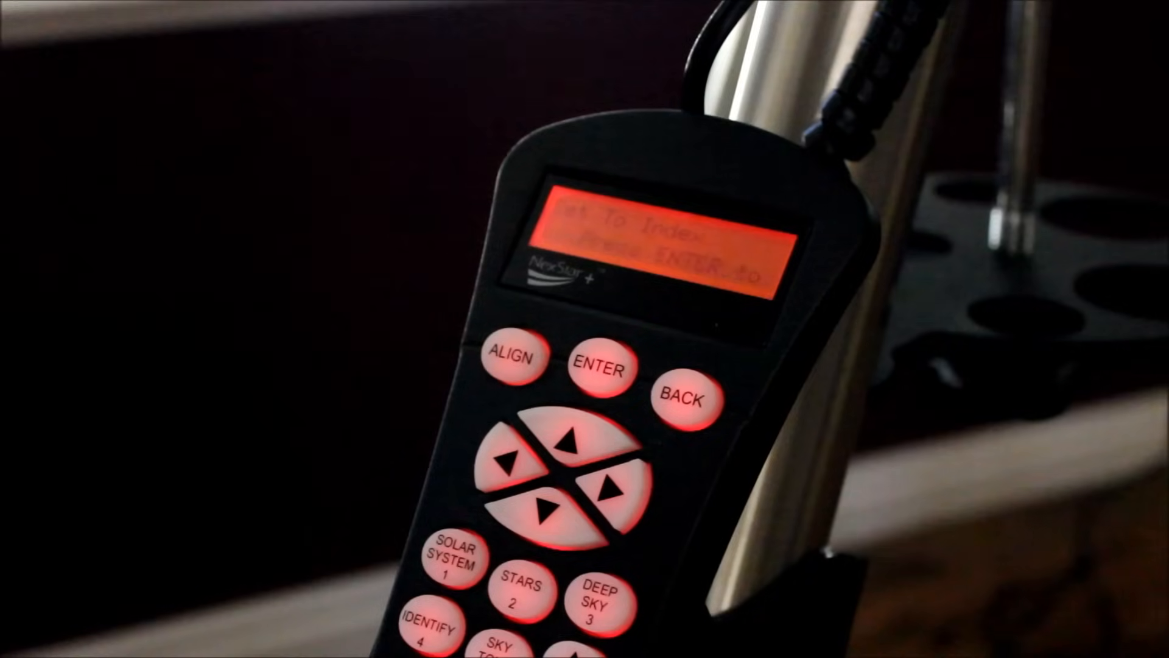
left_click(599, 368)
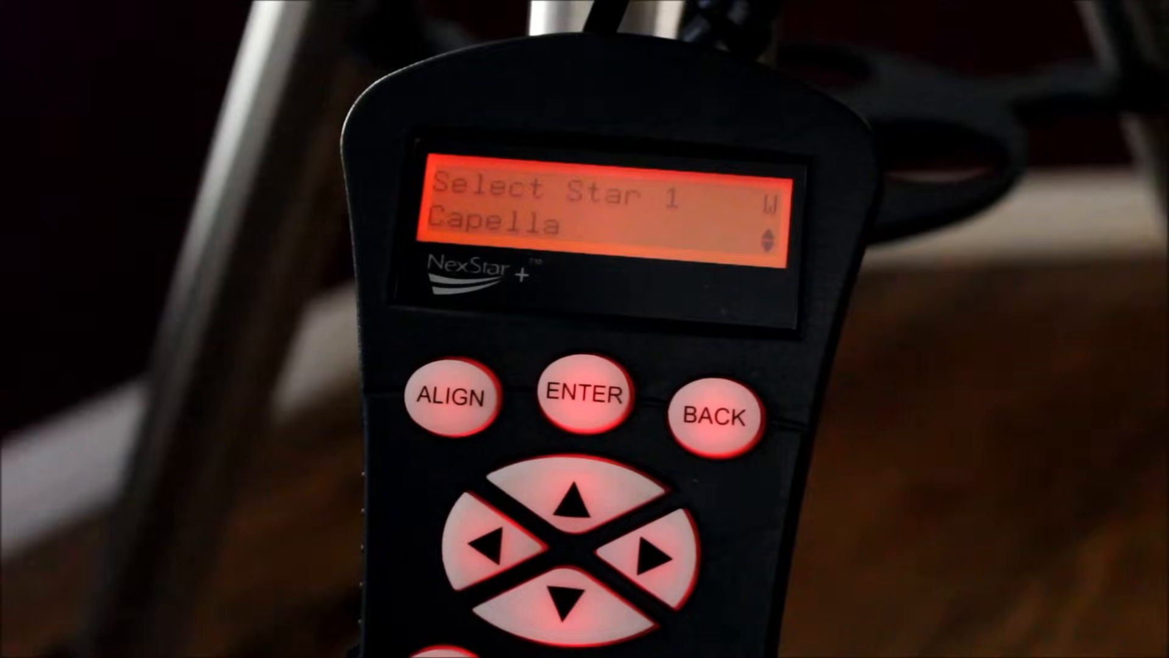
left_click(585, 393)
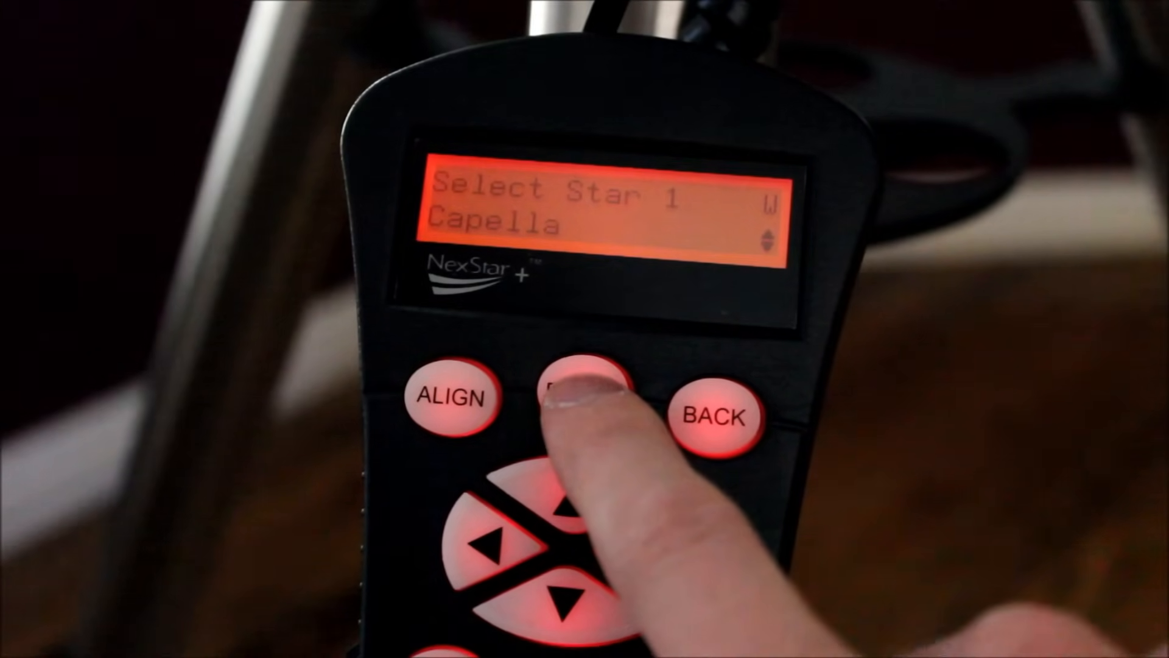
left_click(585, 396)
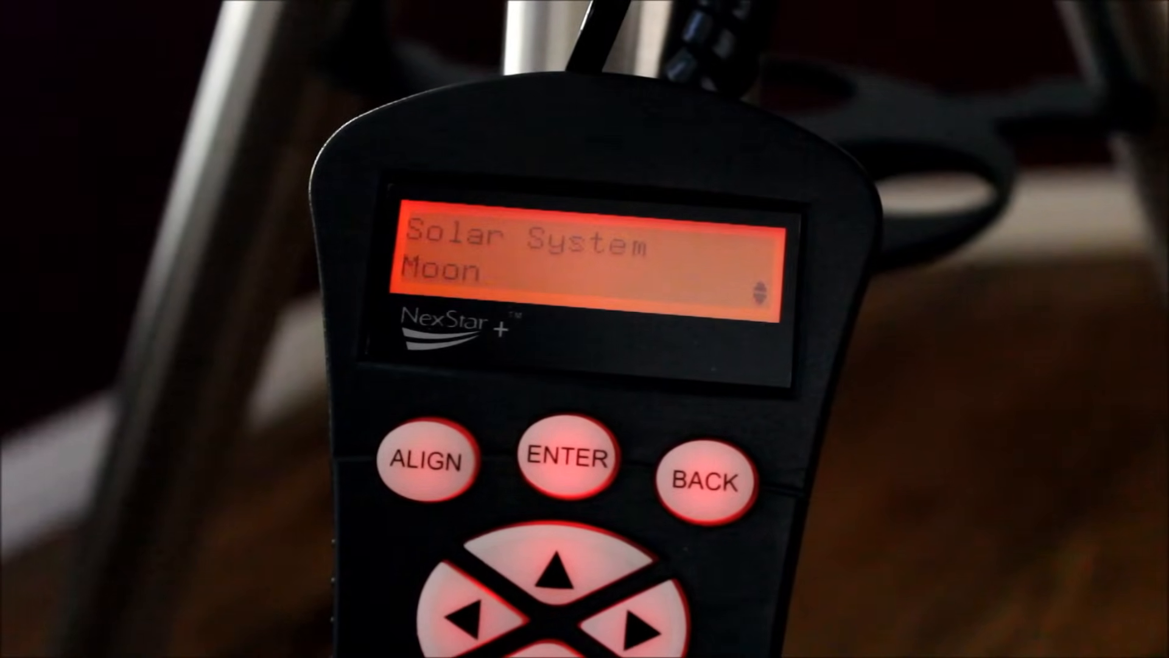
left_click(704, 480)
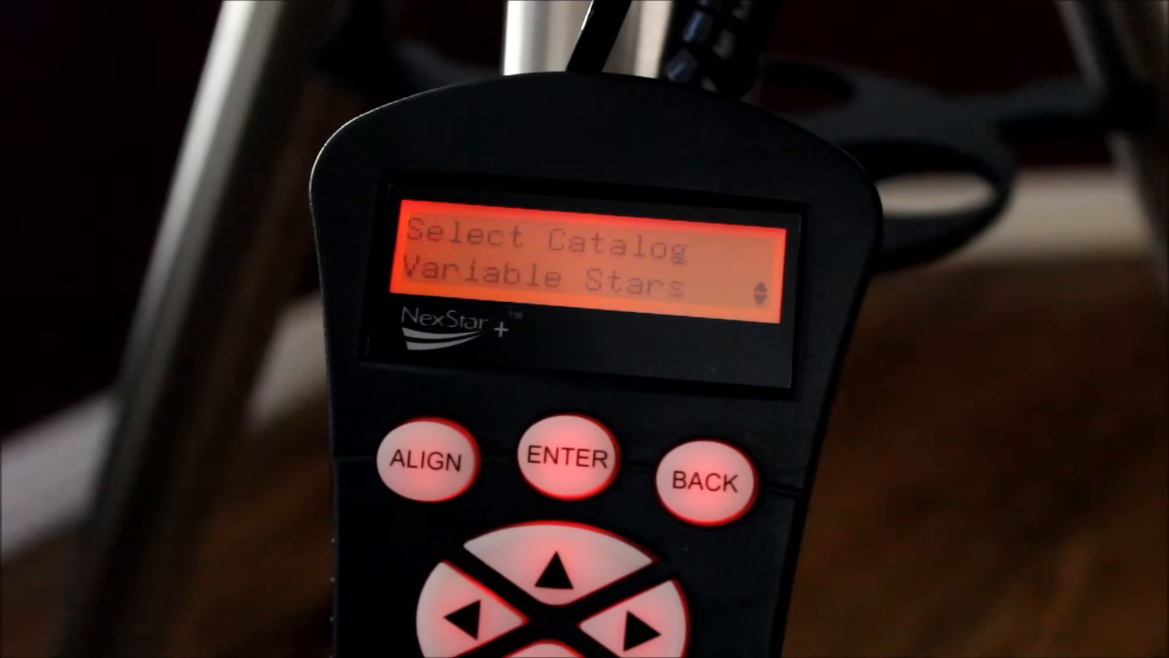
left_click(701, 481)
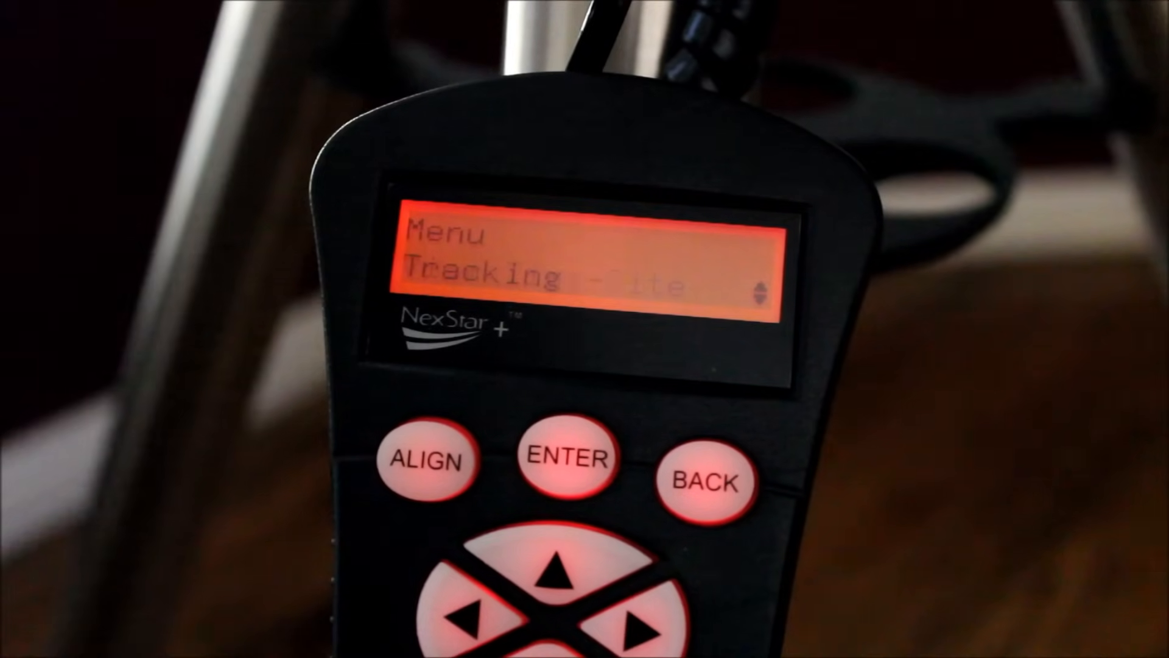
left_click(704, 481)
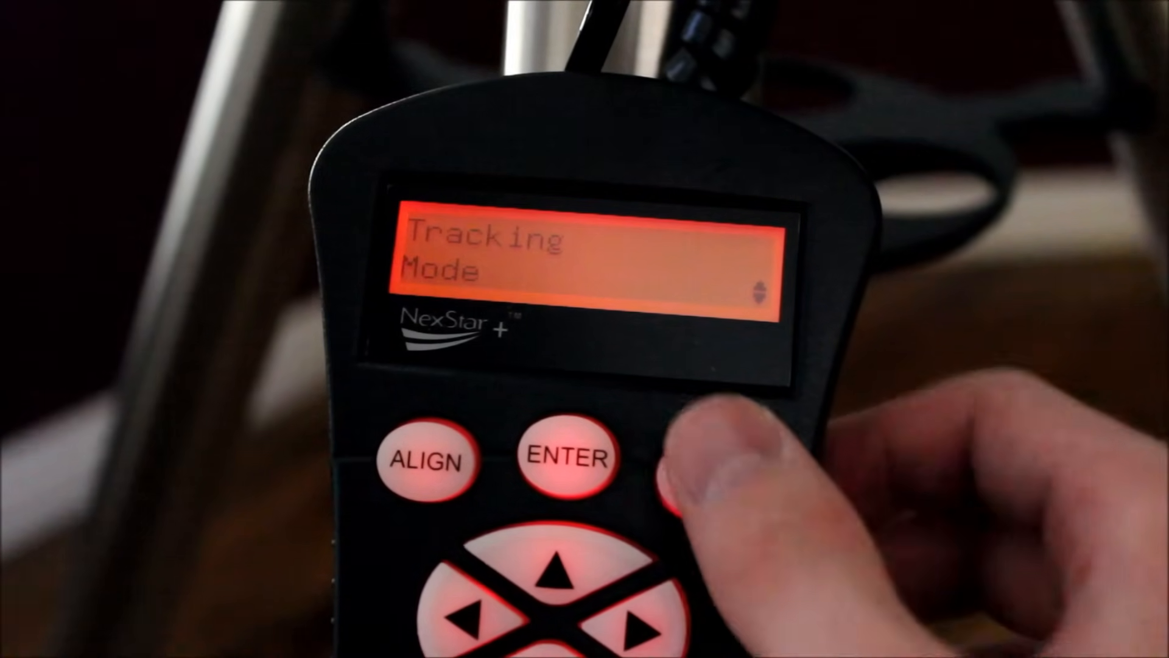
left_click(704, 479)
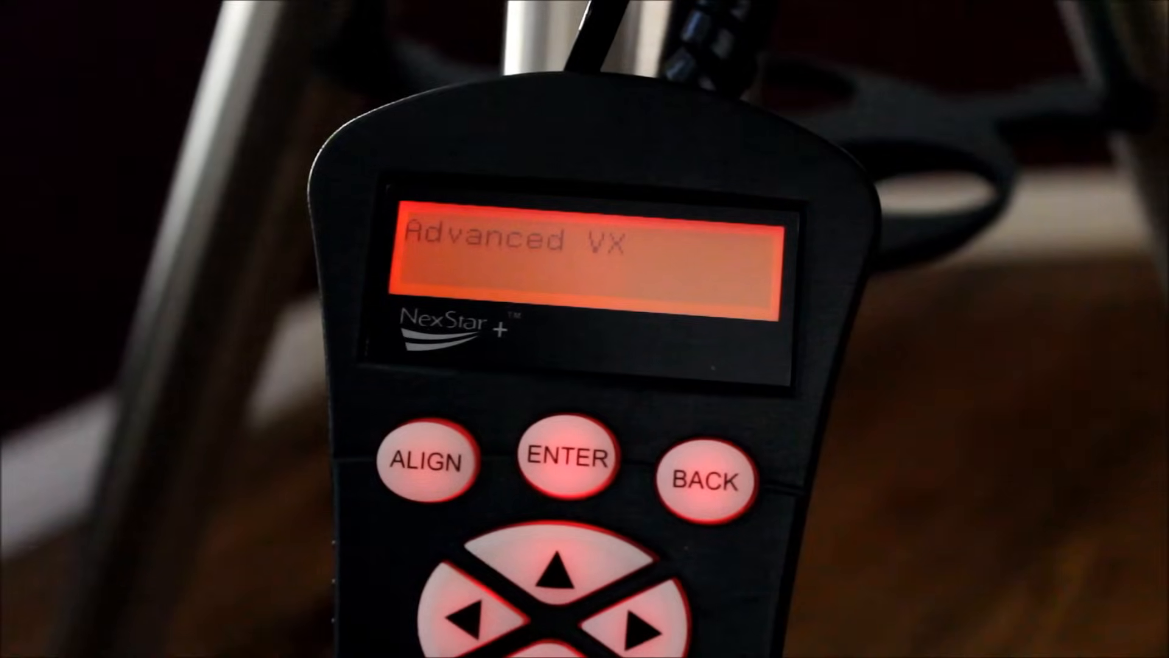